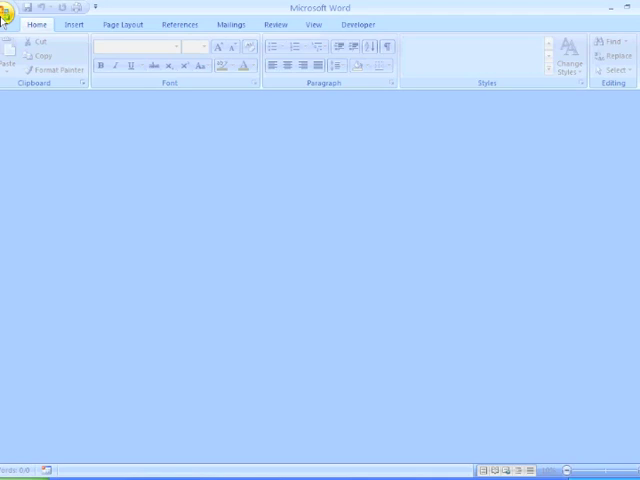
Step: Create a new Blank Document from My templates, created as a template
{"action": "left_click", "coordinate": [11, 14]}
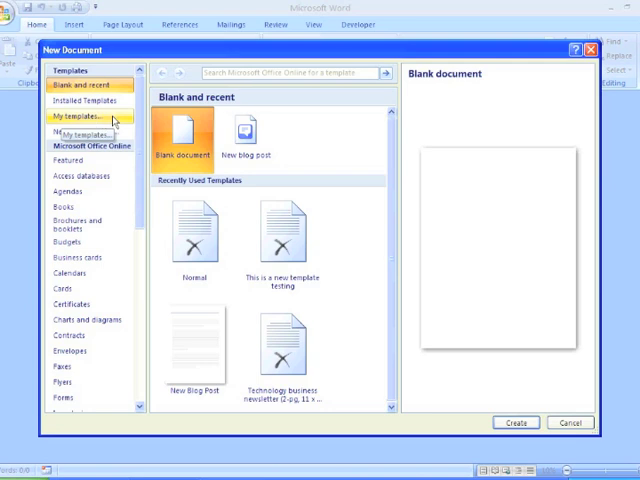
{"action": "left_click", "coordinate": [80, 121]}
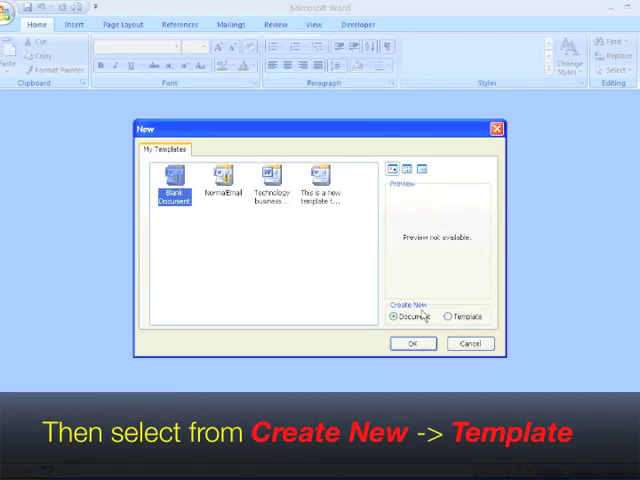
{"action": "left_click", "coordinate": [450, 317]}
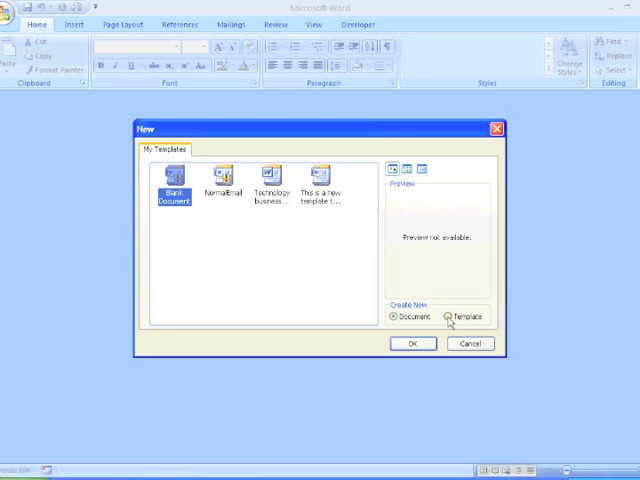
{"action": "left_click", "coordinate": [451, 316]}
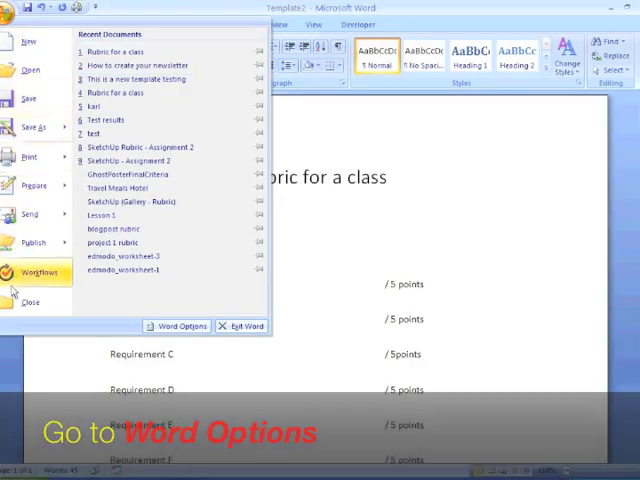
{"action": "mouse_move", "coordinate": [180, 325]}
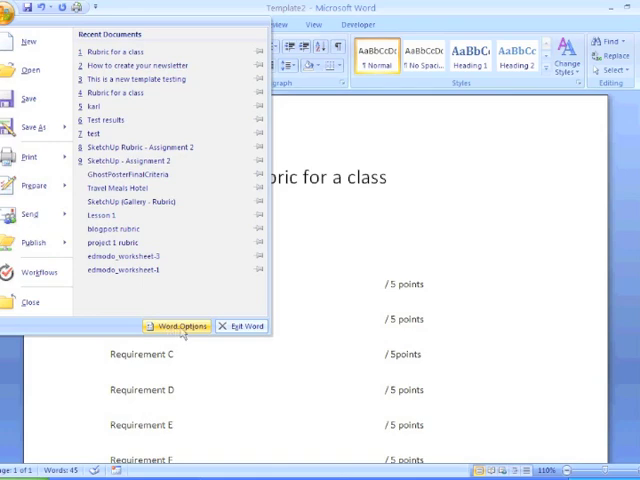
Step: Keep 'Show Developer tab in the Ribbon' ticked in Word Options and confirm
{"action": "left_click", "coordinate": [185, 325]}
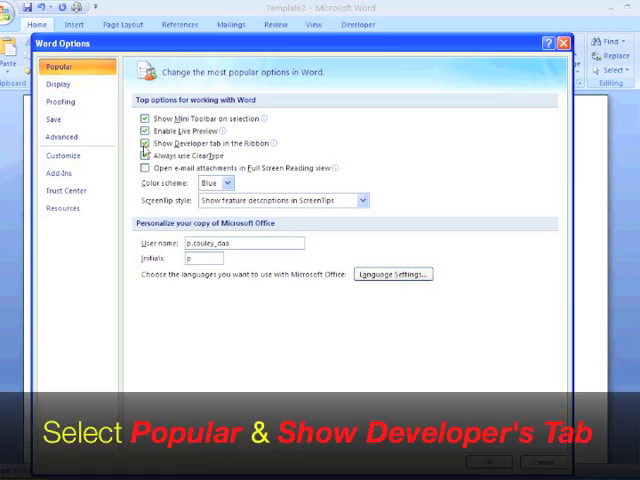
{"action": "left_click", "coordinate": [144, 143]}
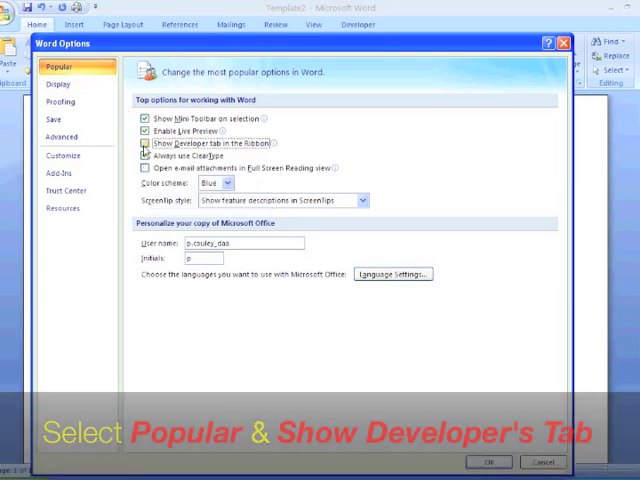
{"action": "left_click", "coordinate": [132, 143]}
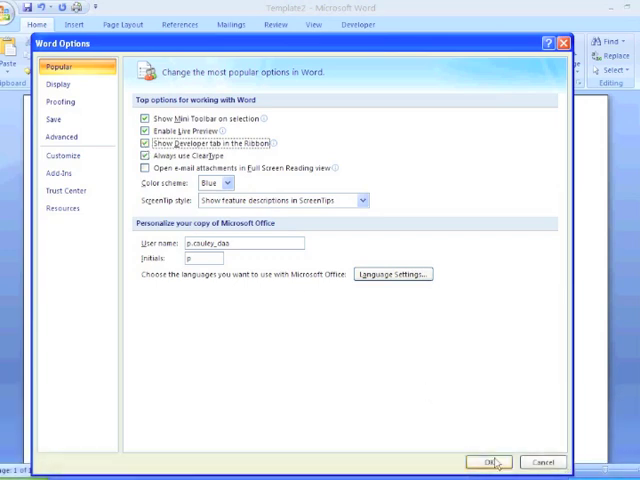
{"action": "left_click", "coordinate": [496, 459]}
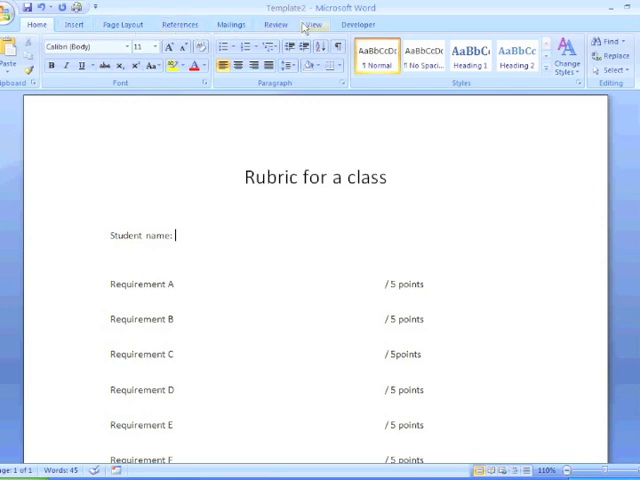
Step: Insert a plain text content control after 'Student name:' from the Developer tab
{"action": "left_click", "coordinate": [358, 22]}
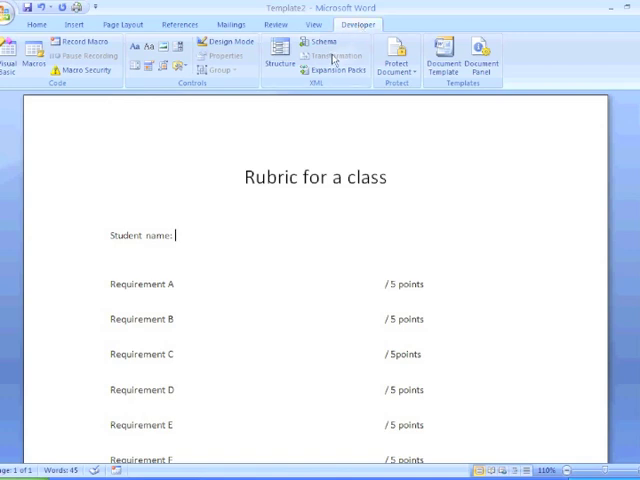
{"action": "mouse_move", "coordinate": [149, 51]}
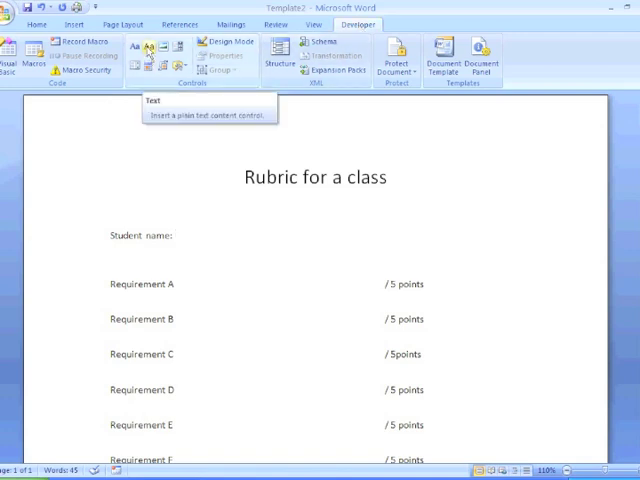
{"action": "left_click", "coordinate": [146, 52]}
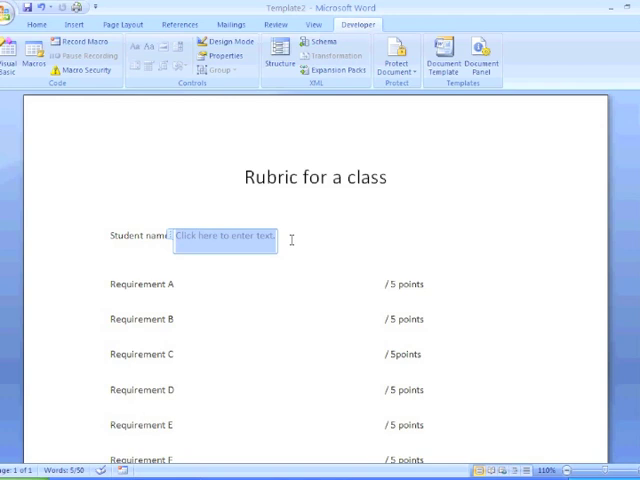
{"action": "mouse_move", "coordinate": [278, 268]}
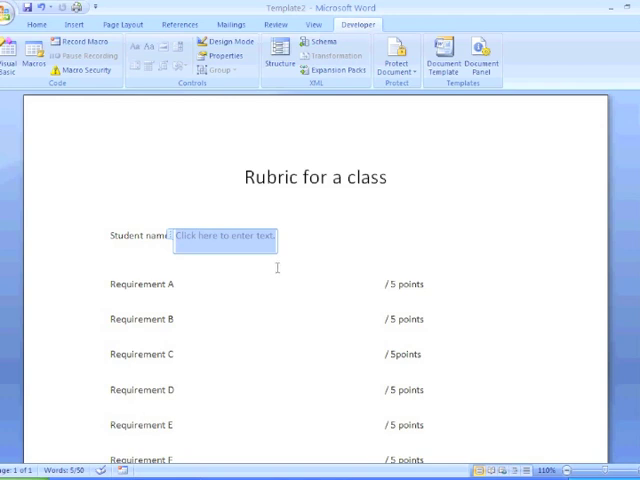
{"action": "mouse_move", "coordinate": [238, 240]}
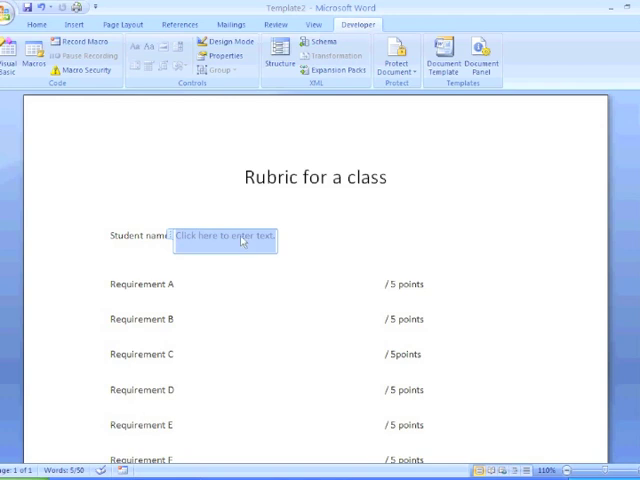
{"action": "mouse_move", "coordinate": [377, 285]}
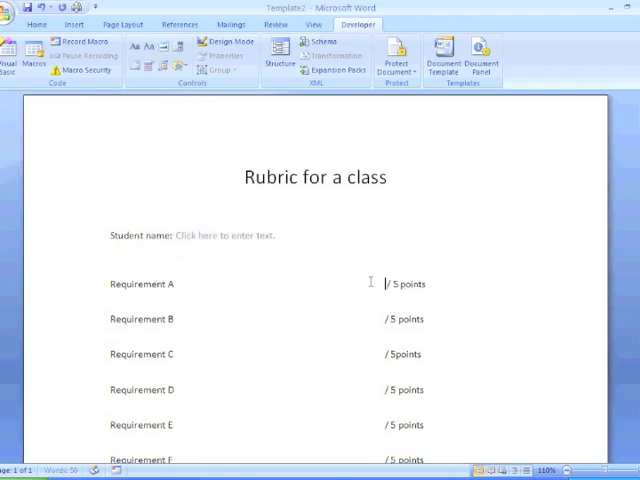
{"action": "mouse_move", "coordinate": [211, 113]}
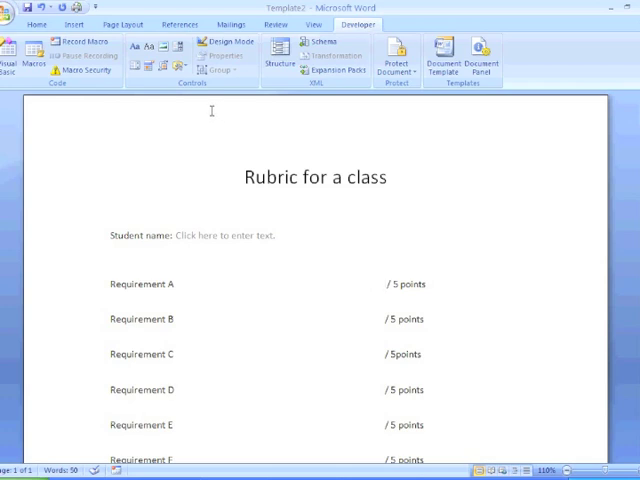
{"action": "mouse_move", "coordinate": [141, 71]}
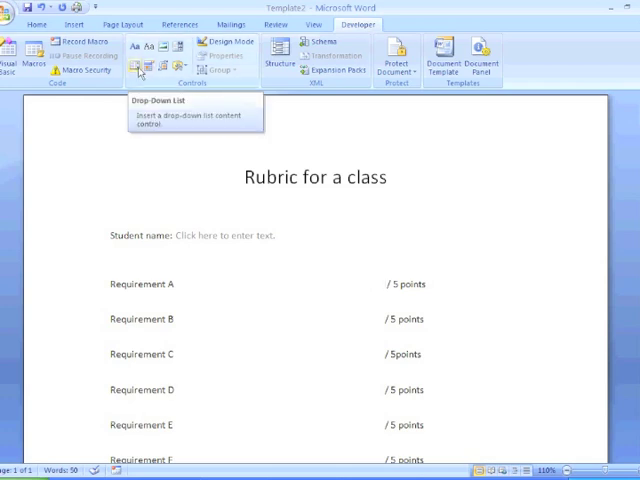
Step: Insert a Drop-Down List control before Requirement A's '/ 5 points' and open its Properties
{"action": "left_click", "coordinate": [141, 68]}
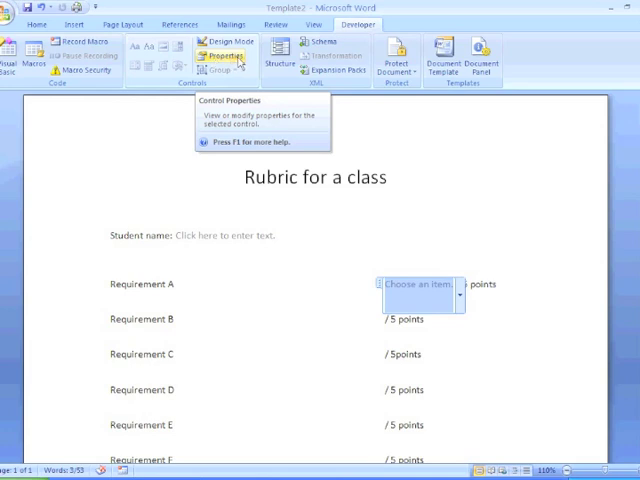
{"action": "left_click", "coordinate": [219, 53]}
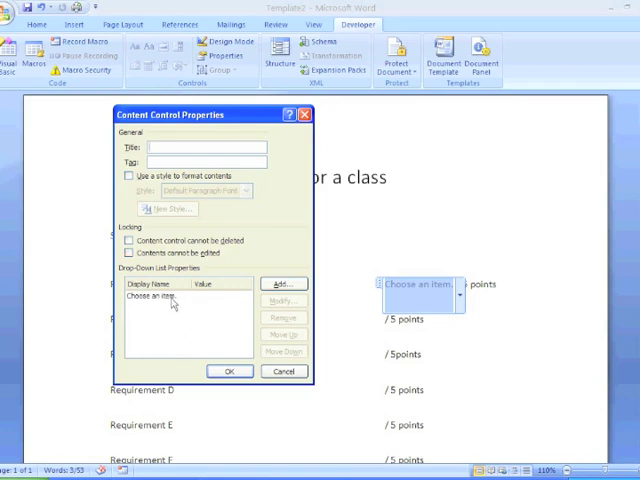
Step: Replace the drop-down's placeholder choice with scores 5, 4, 3, 2 and 0
{"action": "left_click", "coordinate": [160, 297]}
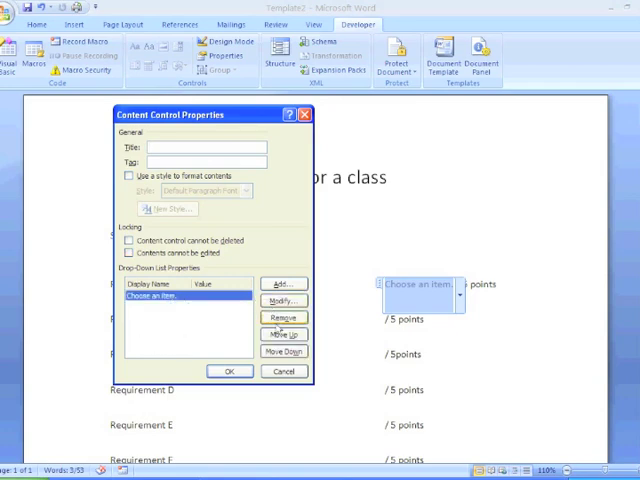
{"action": "left_click", "coordinate": [283, 283]}
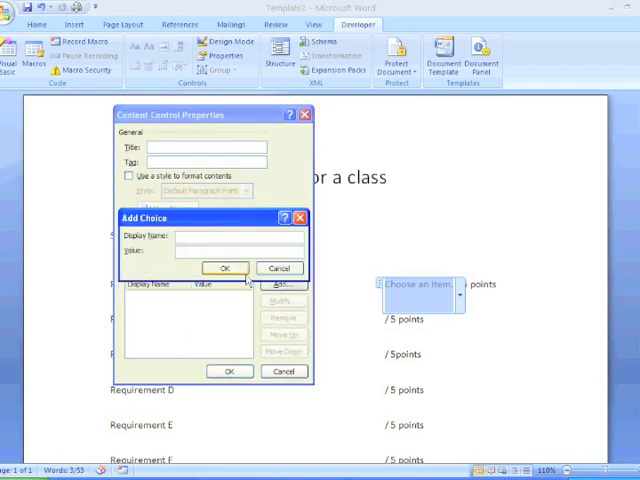
{"action": "left_click", "coordinate": [223, 267]}
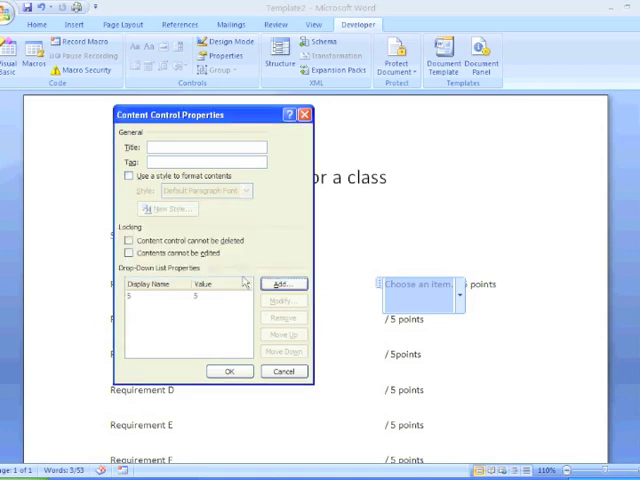
{"action": "left_click", "coordinate": [283, 284]}
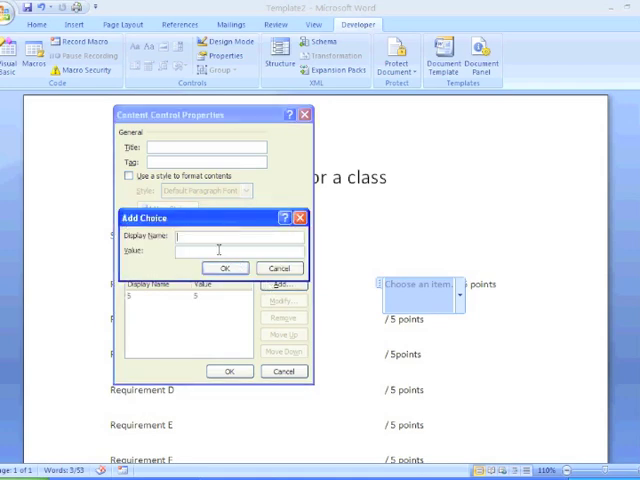
{"action": "left_click", "coordinate": [224, 268]}
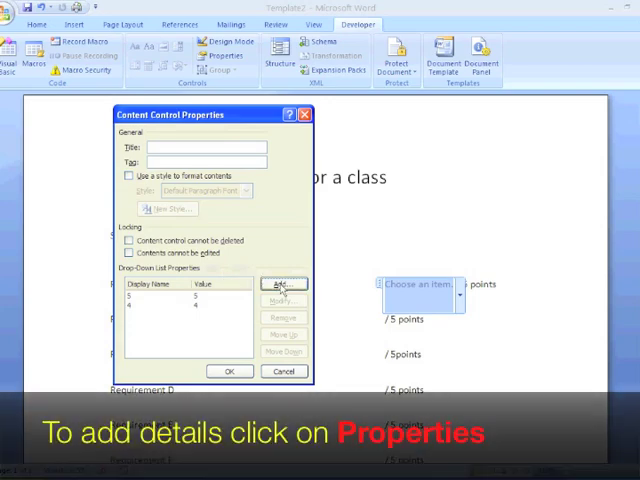
{"action": "left_click", "coordinate": [284, 284]}
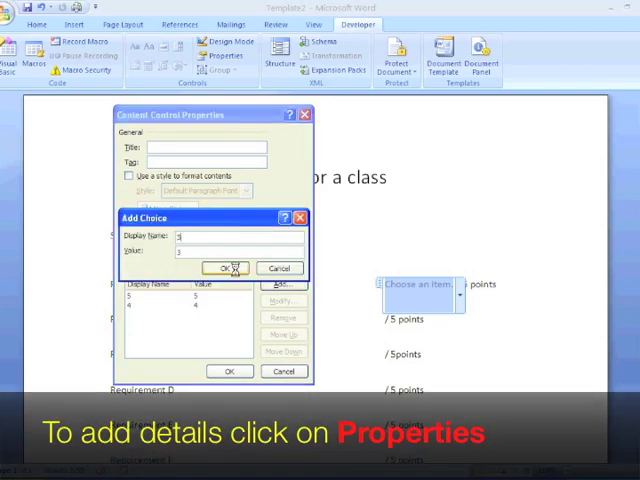
{"action": "left_click", "coordinate": [224, 268]}
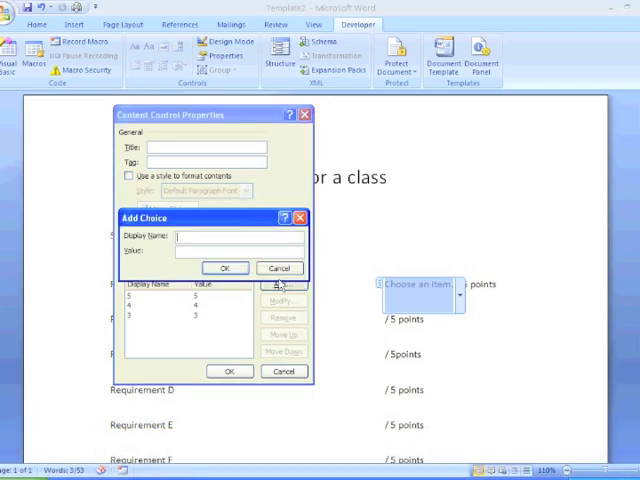
{"action": "left_click", "coordinate": [224, 267]}
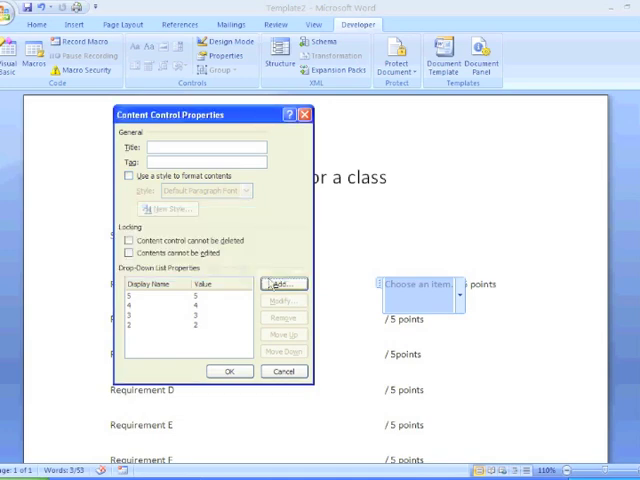
{"action": "left_click", "coordinate": [283, 284]}
{"action": "type", "text": "0"}
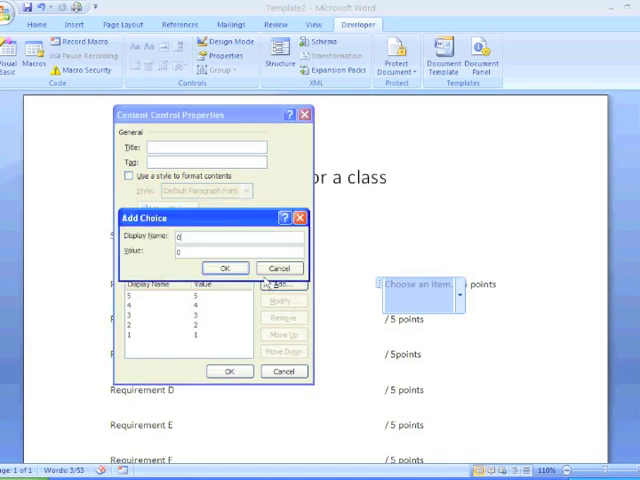
{"action": "left_click", "coordinate": [224, 268]}
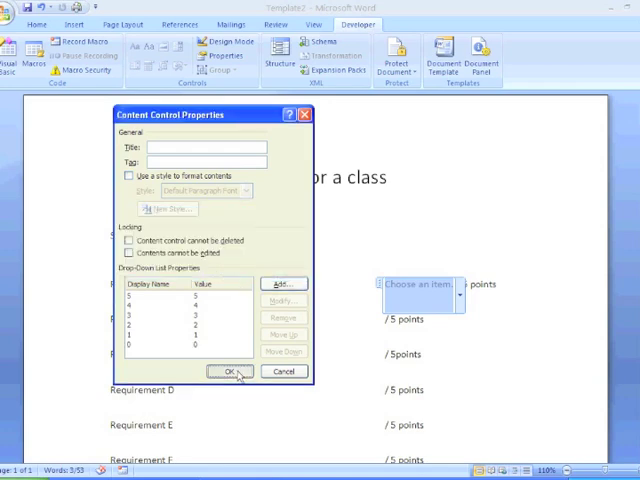
{"action": "left_click", "coordinate": [234, 371]}
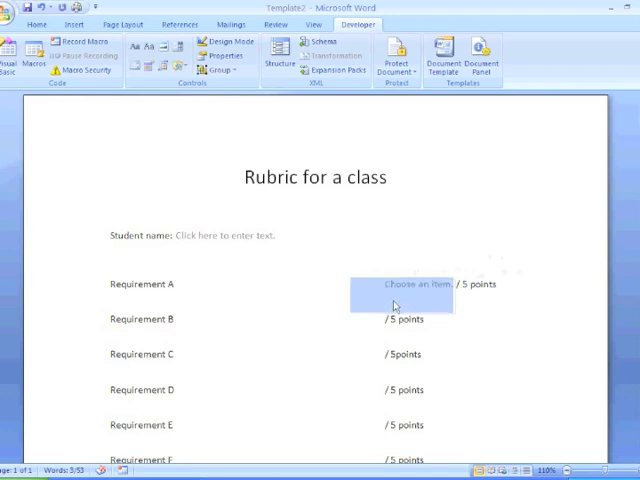
Step: Add score drop-downs with point choices for the remaining requirements, D onward
{"action": "left_click", "coordinate": [415, 319]}
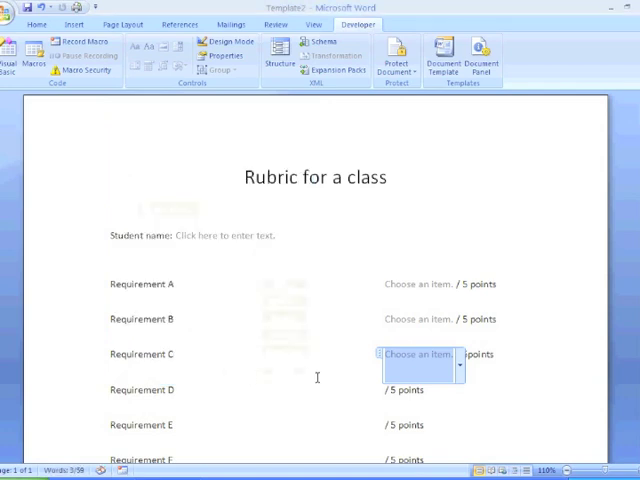
{"action": "left_click", "coordinate": [218, 57]}
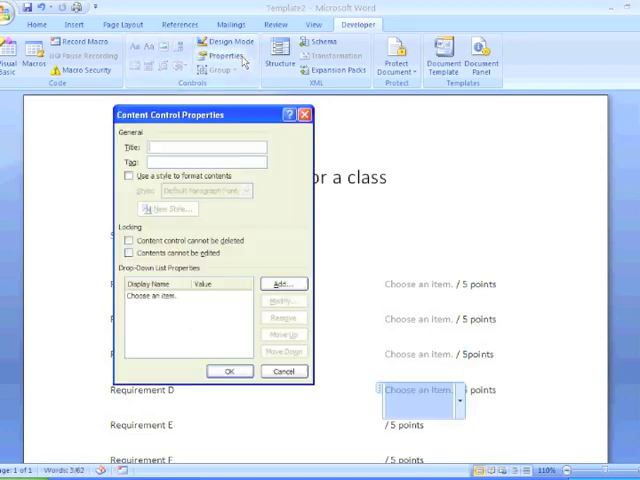
{"action": "left_click", "coordinate": [283, 284]}
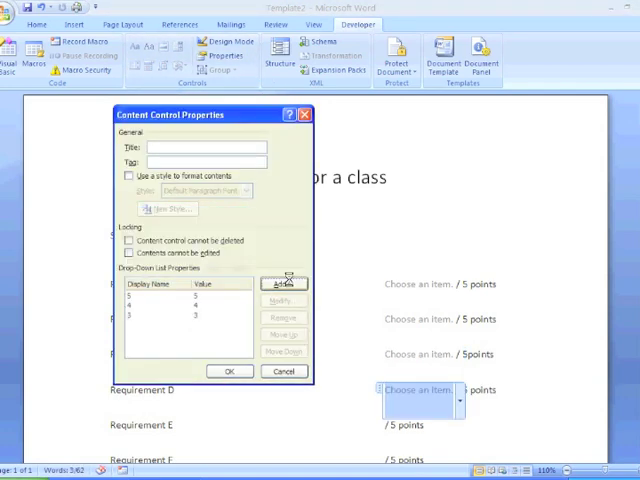
{"action": "left_click", "coordinate": [229, 371]}
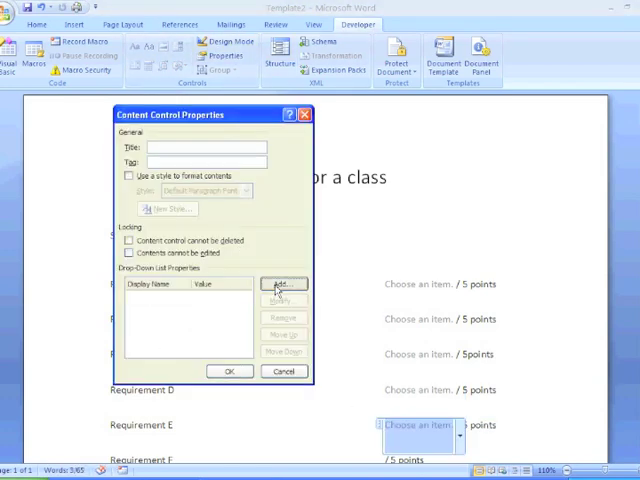
{"action": "left_click", "coordinate": [283, 284]}
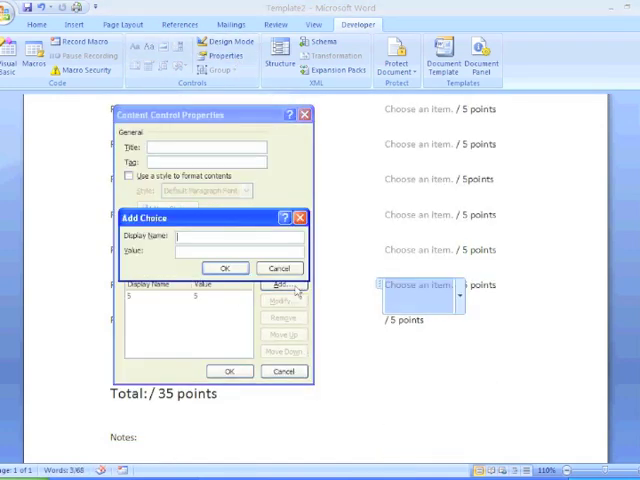
{"action": "left_click", "coordinate": [223, 268]}
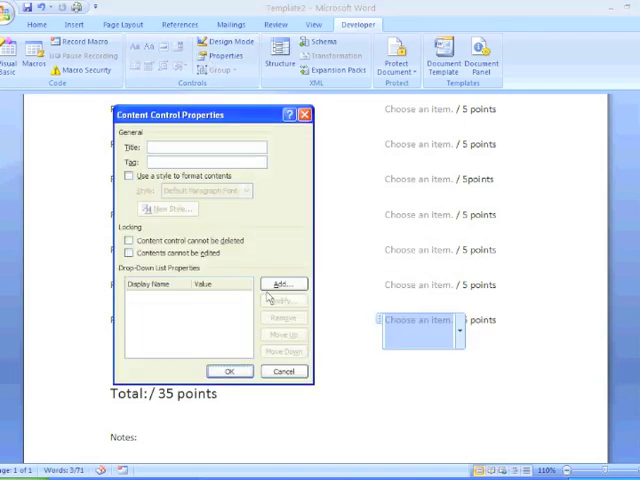
{"action": "left_click", "coordinate": [283, 284]}
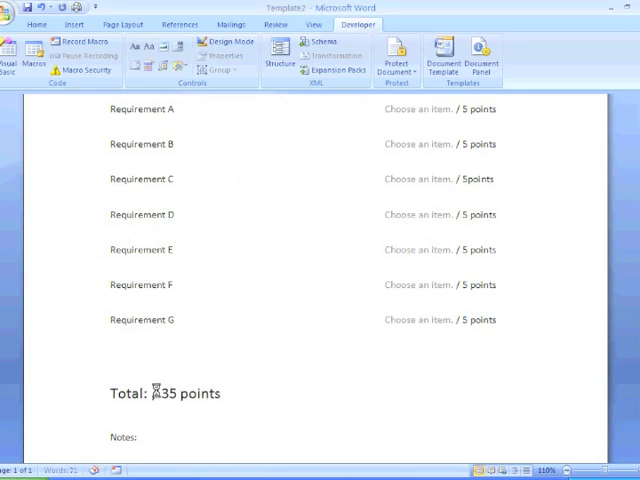
Step: Insert a fill-in text control for the total just before '/ 35 points'
{"action": "left_click", "coordinate": [165, 393]}
{"action": "type", "text": " /"}
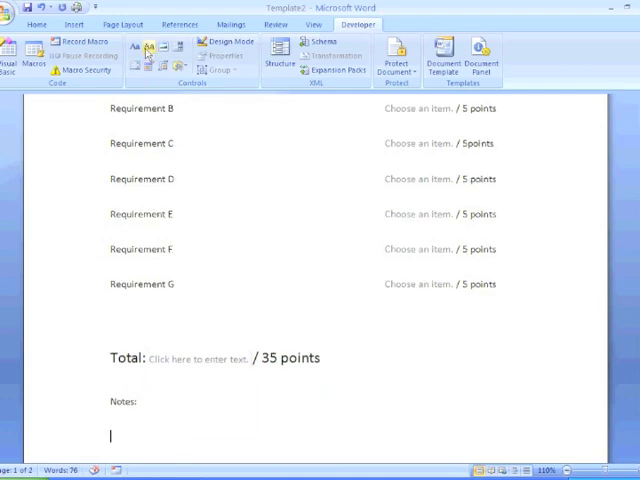
{"action": "scroll", "scroll_direction": "up", "scroll_amount": 3}
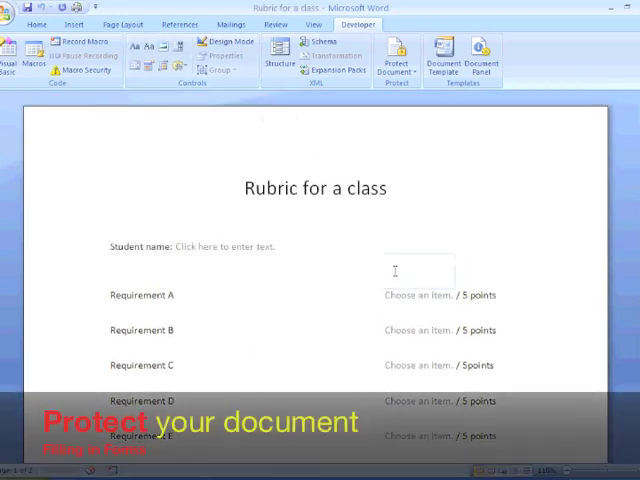
{"action": "mouse_move", "coordinate": [394, 55]}
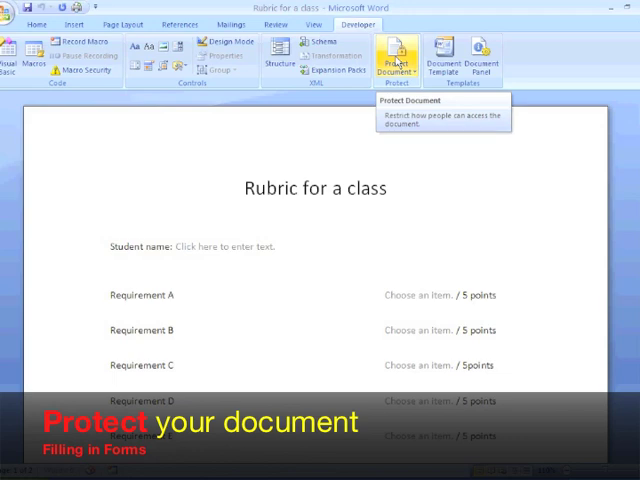
Step: Restrict editing to Filling in forms and enforce protection without a password
{"action": "left_click", "coordinate": [398, 55]}
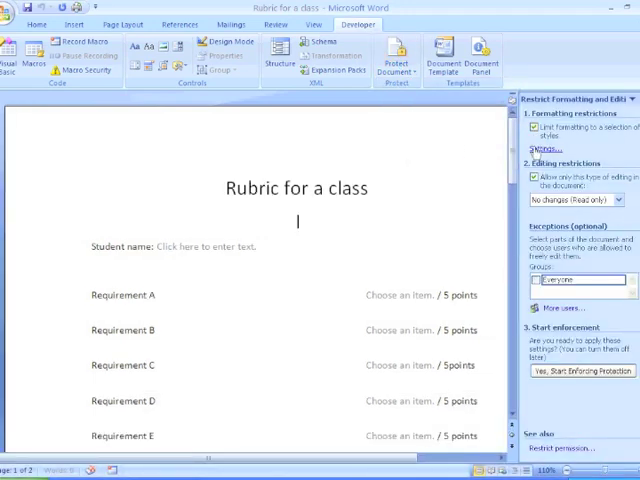
{"action": "left_click", "coordinate": [629, 200]}
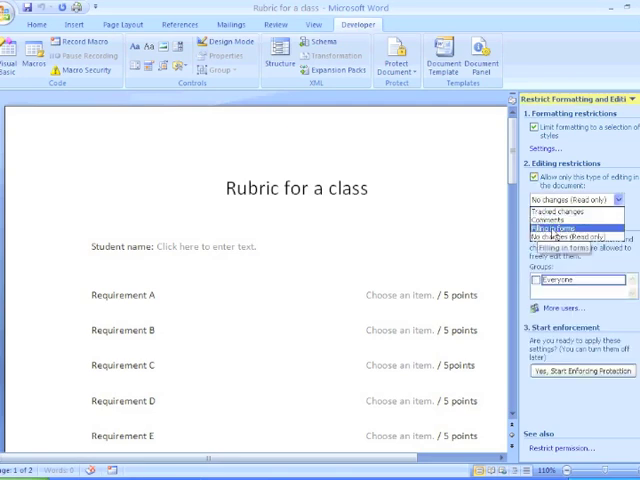
{"action": "left_click", "coordinate": [581, 229]}
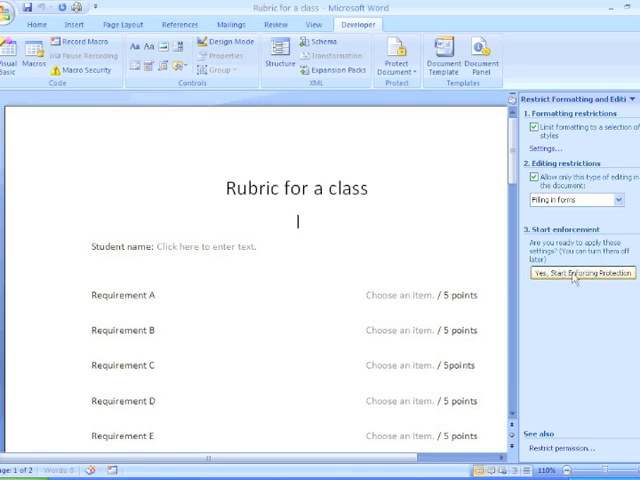
{"action": "left_click", "coordinate": [577, 273]}
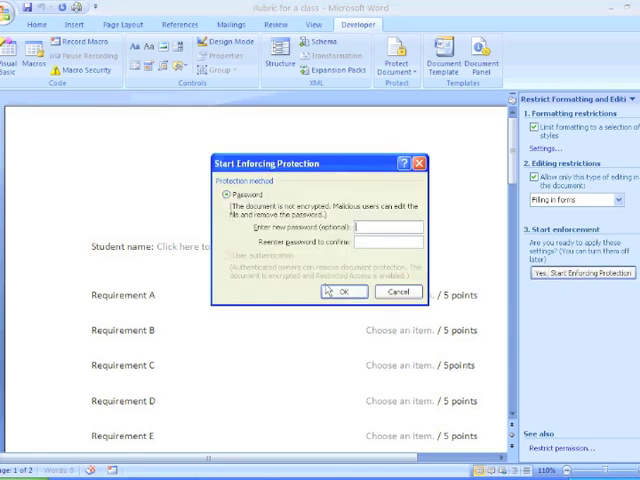
{"action": "left_click", "coordinate": [343, 291]}
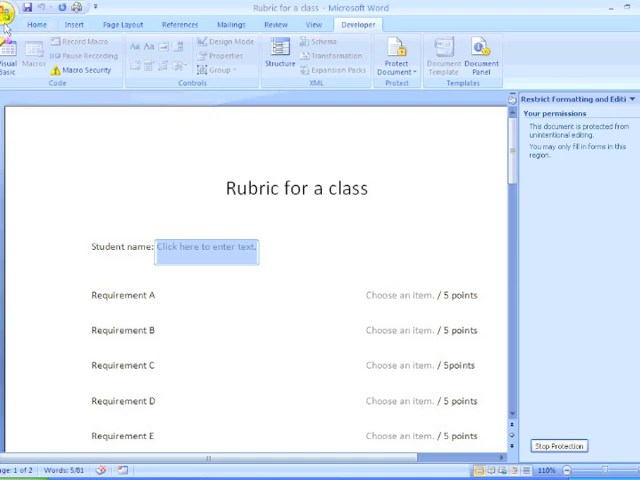
Step: Close the protected rubric template from the Office menu
{"action": "left_click", "coordinate": [13, 10]}
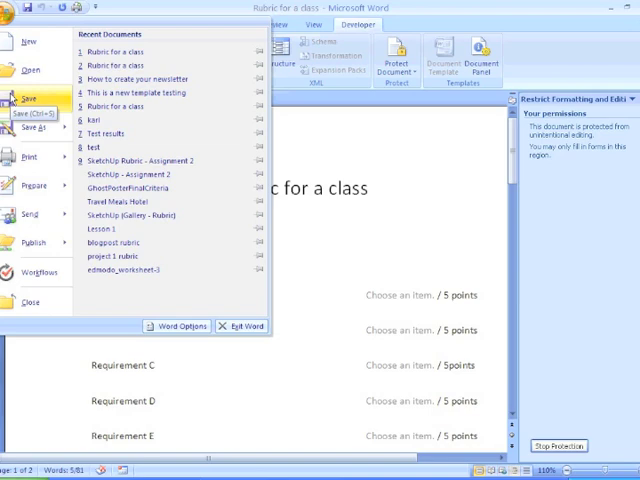
{"action": "left_click", "coordinate": [35, 126]}
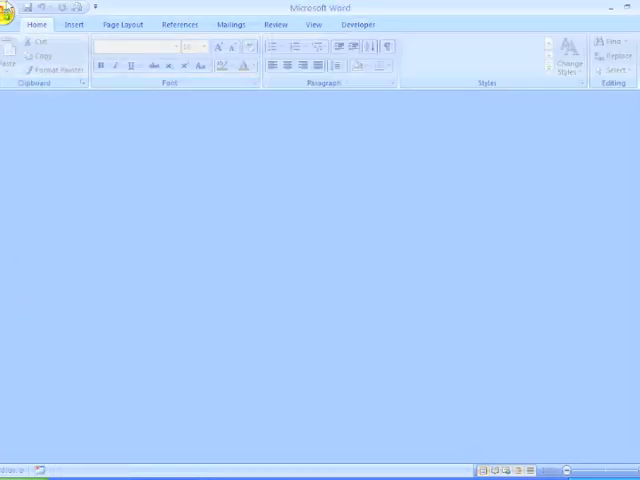
Step: Create a new document from the 'Rubric for a class' template in My templates
{"action": "left_click", "coordinate": [12, 9]}
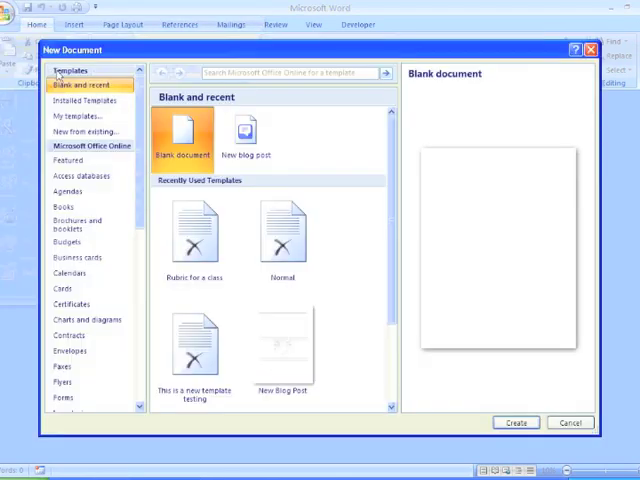
{"action": "mouse_move", "coordinate": [73, 115]}
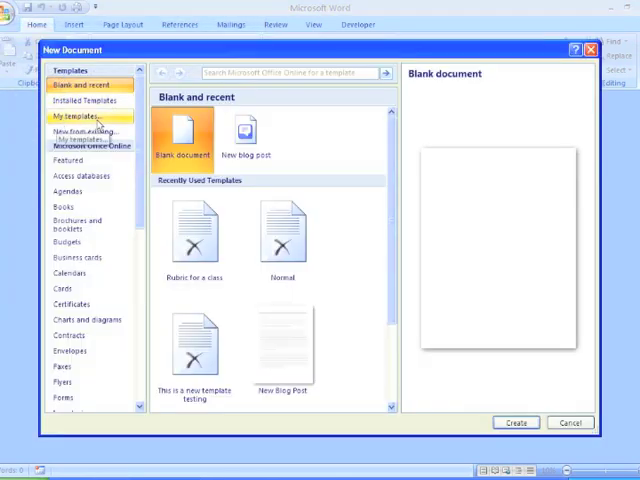
{"action": "left_click", "coordinate": [74, 118]}
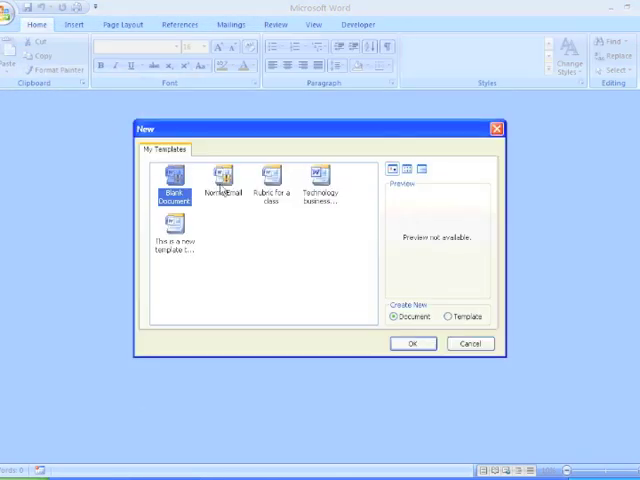
{"action": "left_click", "coordinate": [270, 180]}
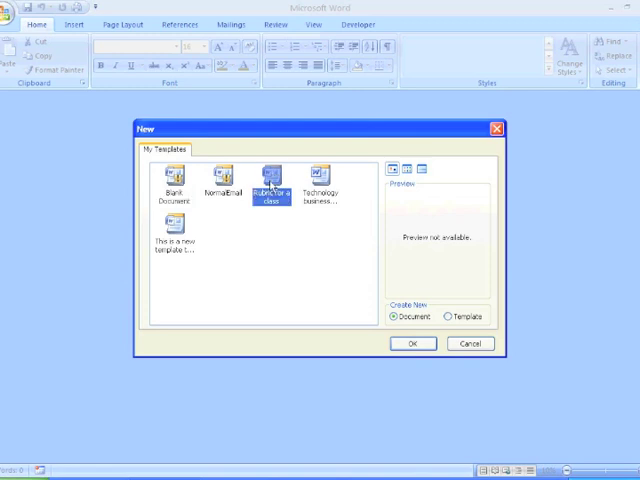
{"action": "mouse_move", "coordinate": [425, 330]}
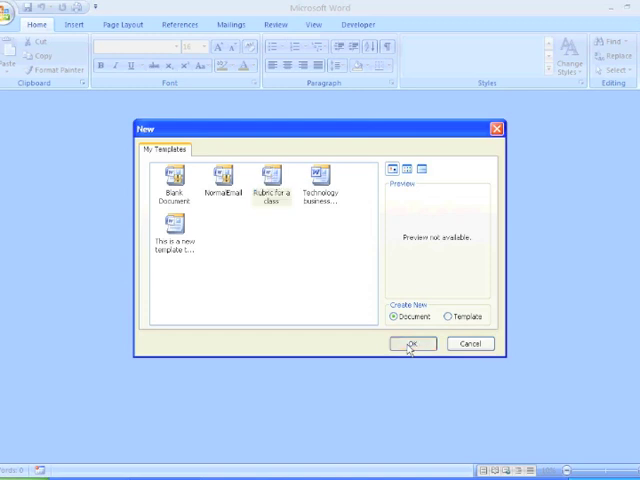
{"action": "left_click", "coordinate": [412, 343]}
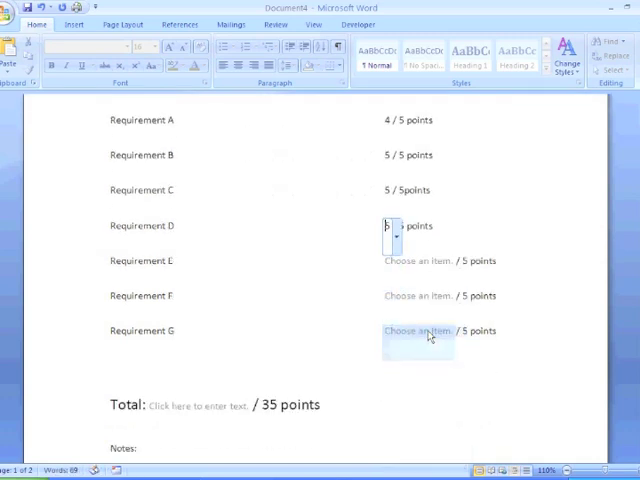
Step: Pick a requirement score and type the note ending 'well with this project. Good work'
{"action": "left_click", "coordinate": [457, 331]}
{"action": "type", "text": "Bobby, you did"}
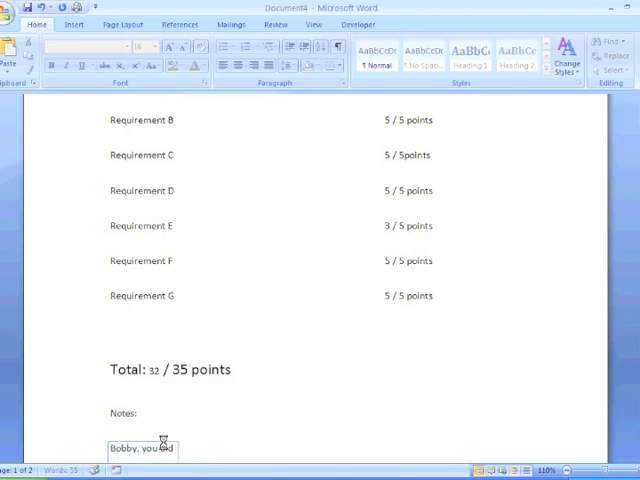
{"action": "type", "text": "well with this project. Good work!"}
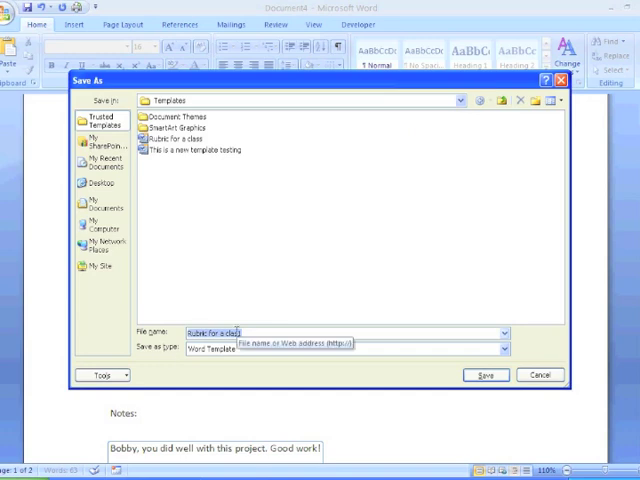
Step: Name the file 'bobby' in My Documents with type Word Document
{"action": "type", "text": "bobby"}
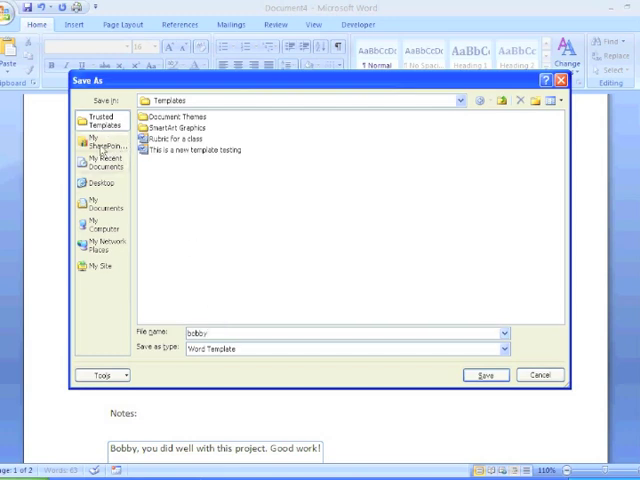
{"action": "mouse_move", "coordinate": [94, 161]}
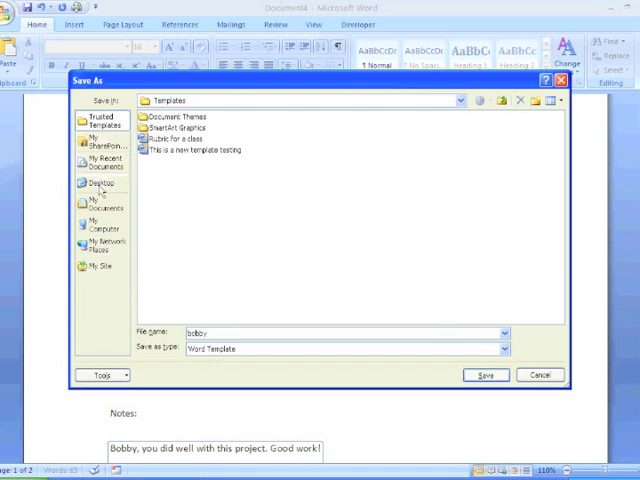
{"action": "left_click", "coordinate": [101, 207]}
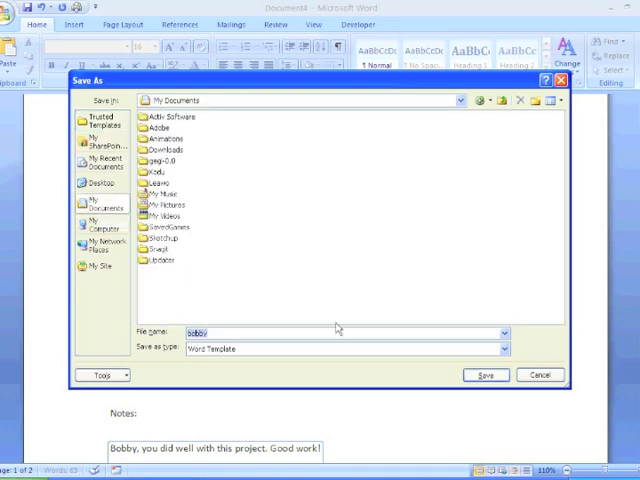
{"action": "left_click", "coordinate": [502, 348]}
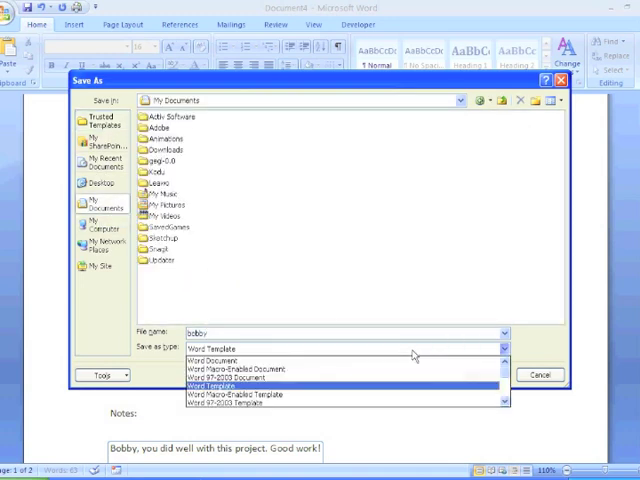
{"action": "left_click", "coordinate": [215, 359]}
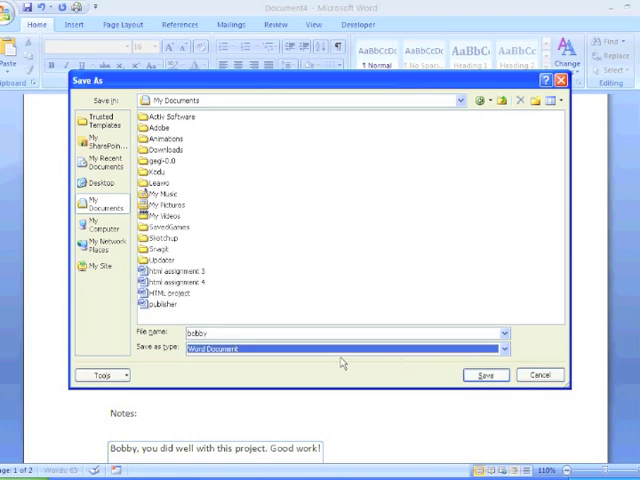